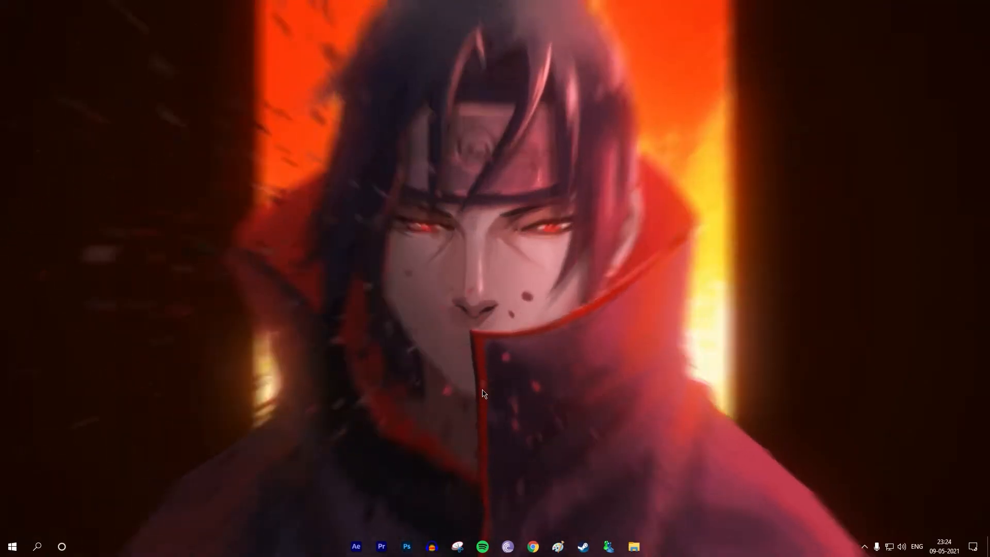
# Step: Launch Adobe Photoshop from the Windows taskbar
pyautogui.click(406, 547)
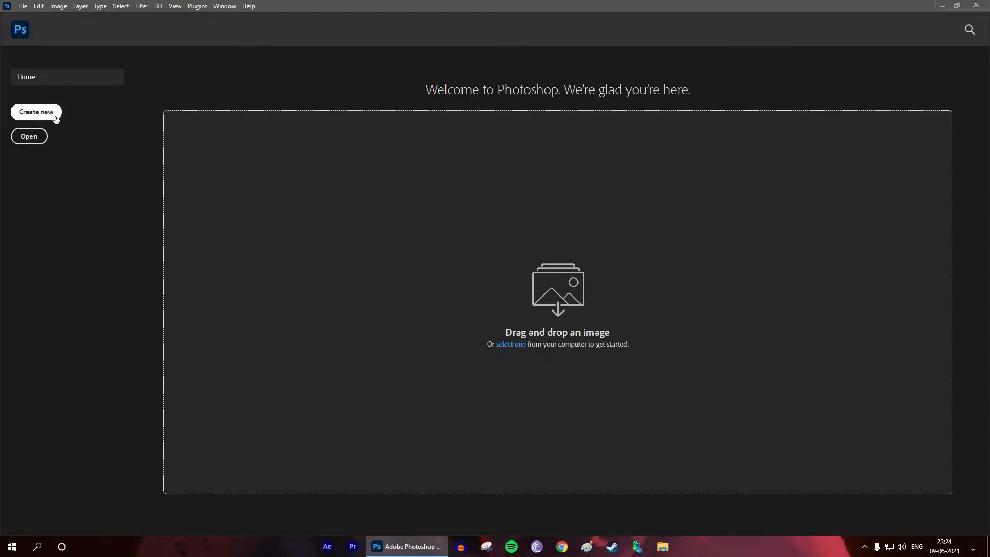
# Step: Create a new 1920×1080 black document for the GLITCH text
pyautogui.click(35, 112)
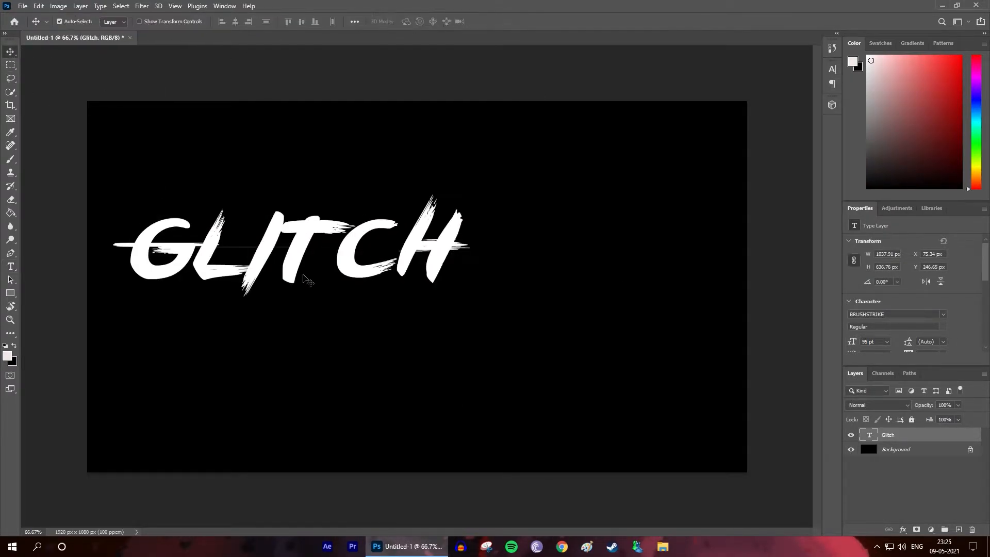
# Step: Move GLITCH to the canvas centre and duplicate its layer twice (Glitch copy, Glitch copy 2)
pyautogui.moveTo(307, 280); pyautogui.dragTo(581, 302)
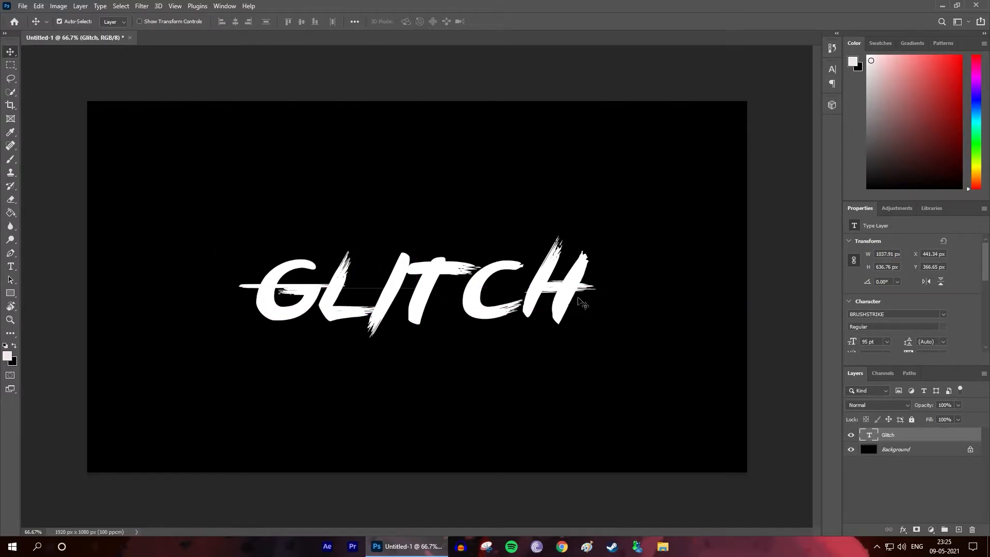
pyautogui.rightClick(906, 434)
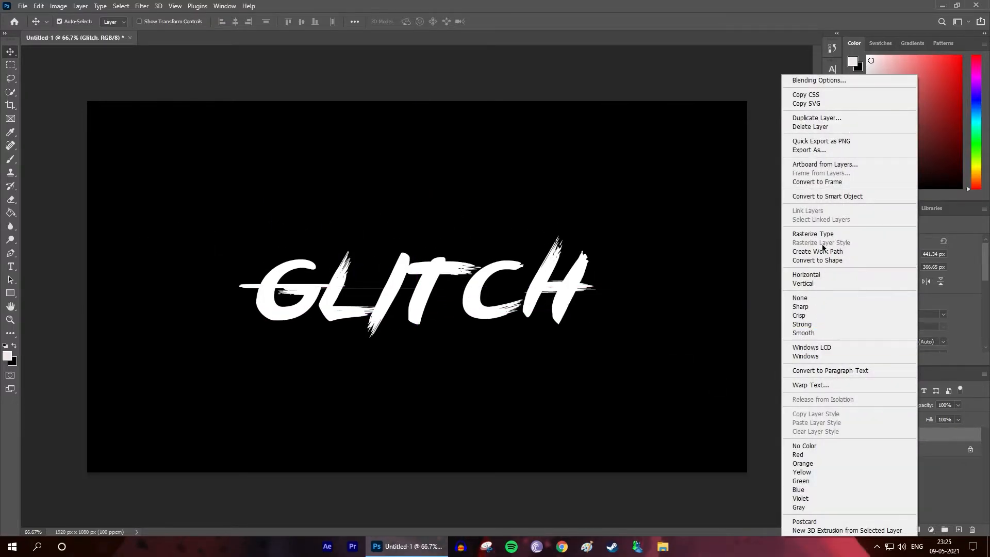
pyautogui.click(817, 118)
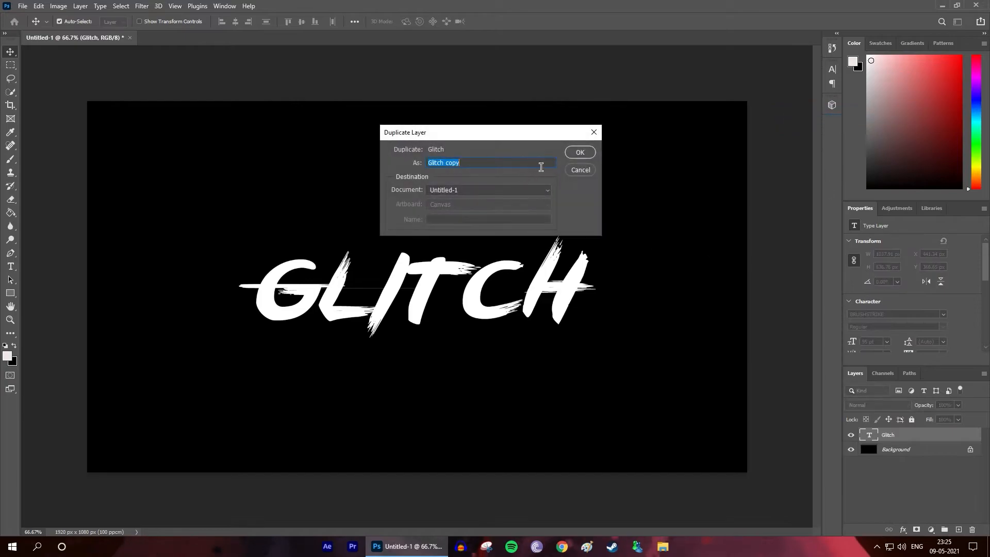
pyautogui.click(580, 153)
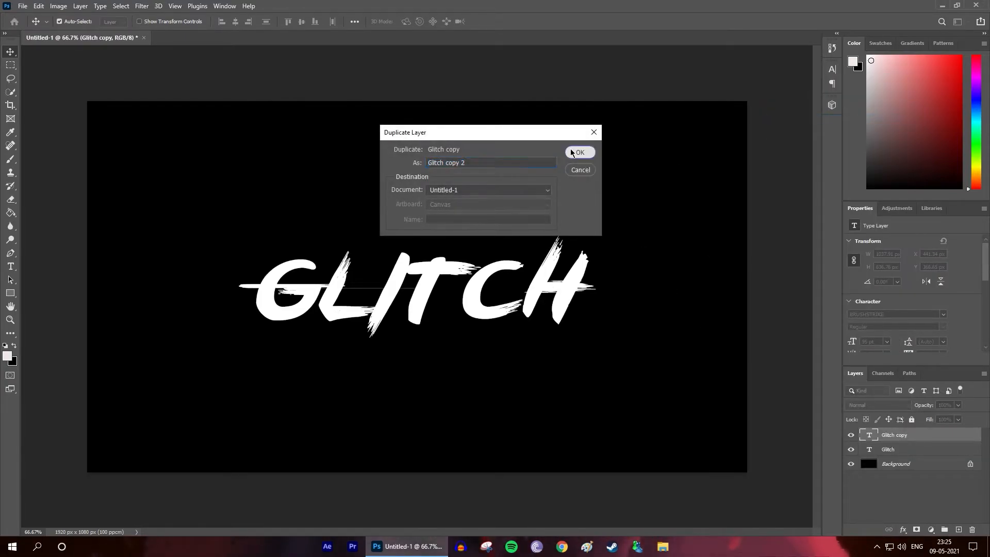
pyautogui.click(580, 152)
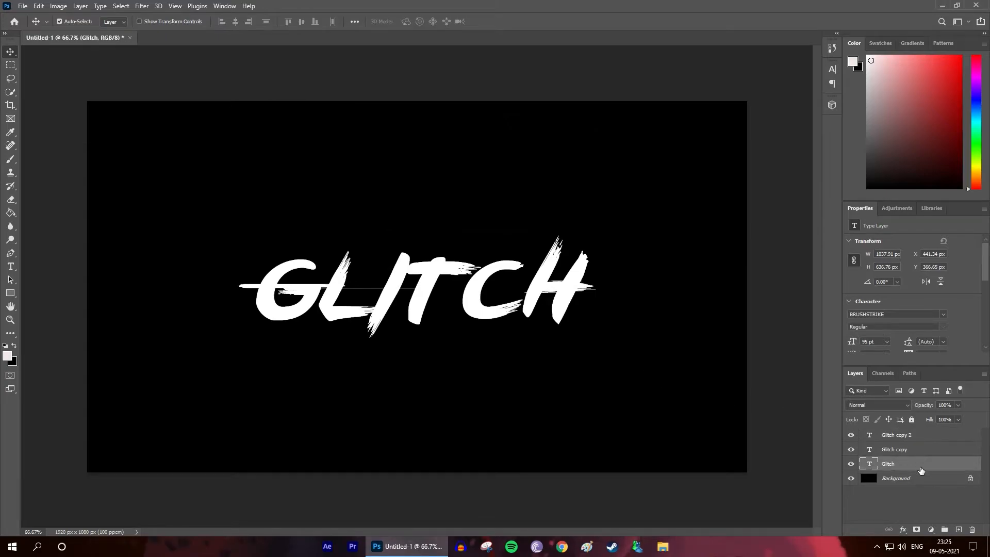
pyautogui.moveTo(768, 258)
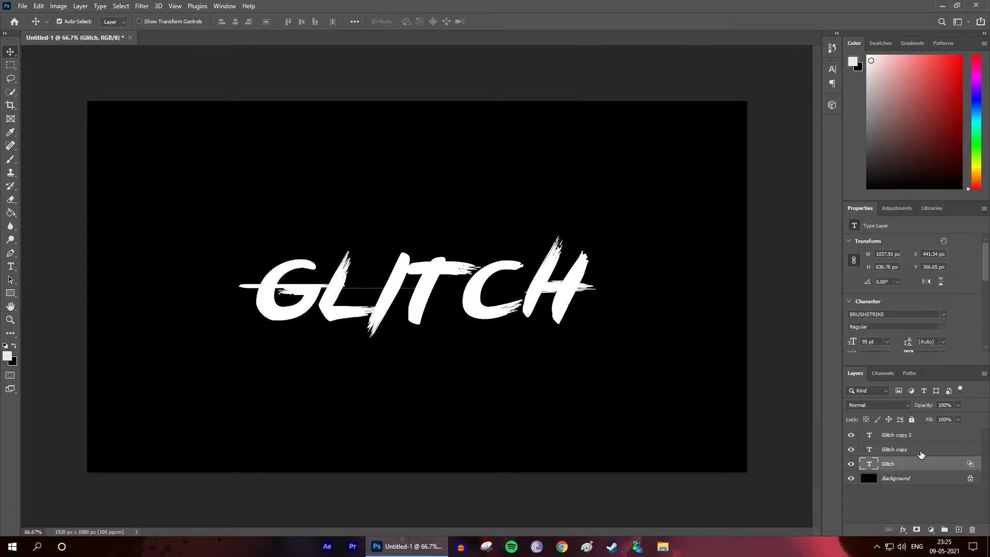
# Step: Adjust the Blending Options channels of the Glitch copy layer
pyautogui.doubleClick(894, 450)
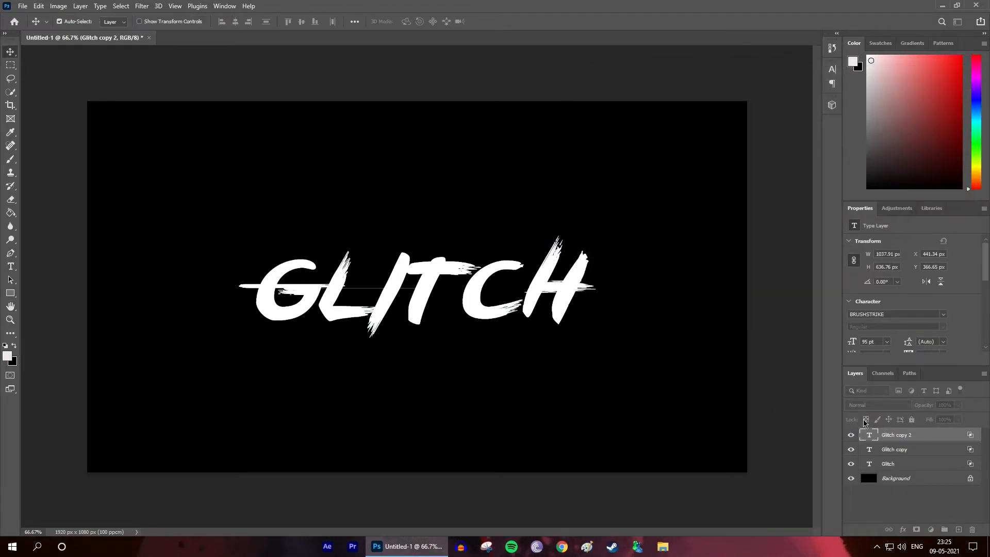
# Step: Offset the Glitch copy layers sideways to reveal magenta and cyan fringes
pyautogui.click(894, 450)
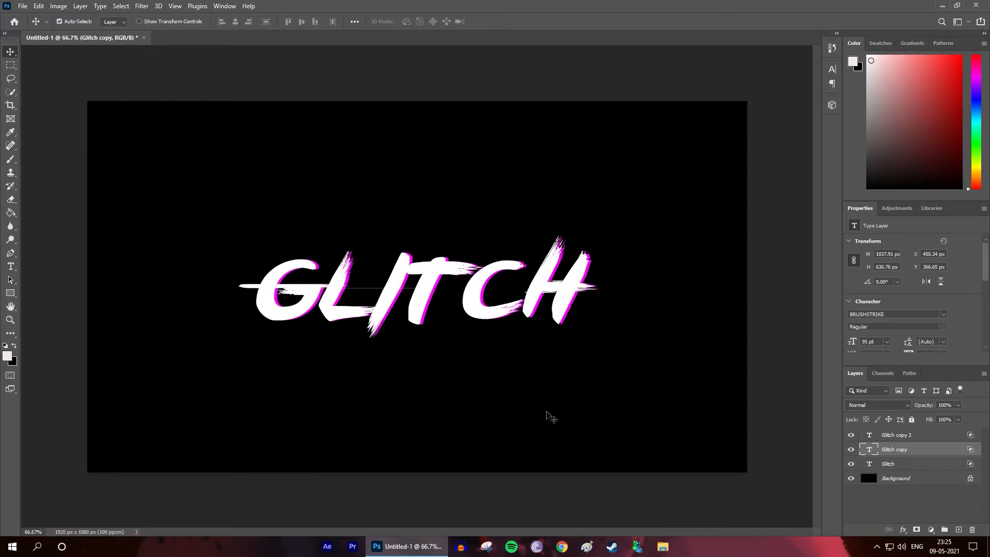
pyautogui.click(897, 434)
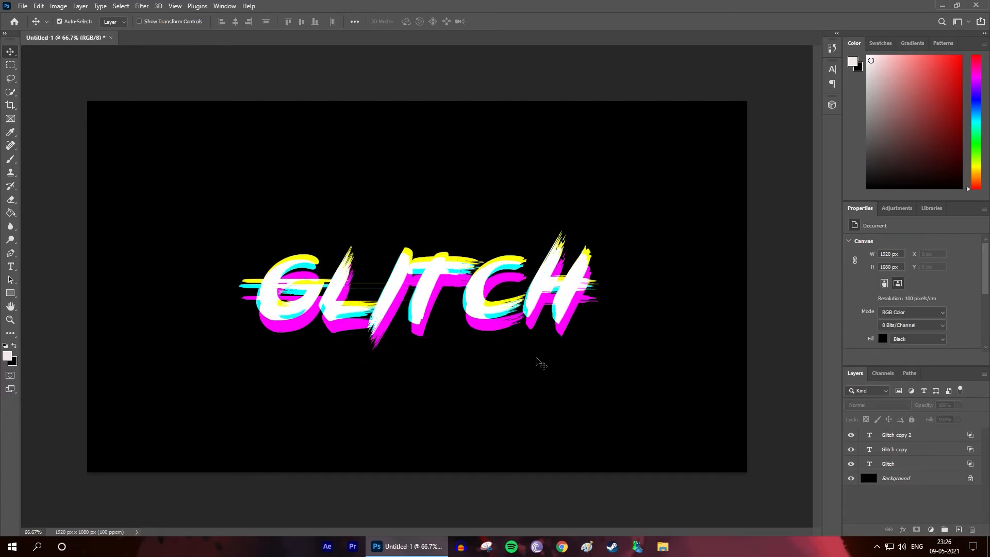
pyautogui.moveTo(522, 353)
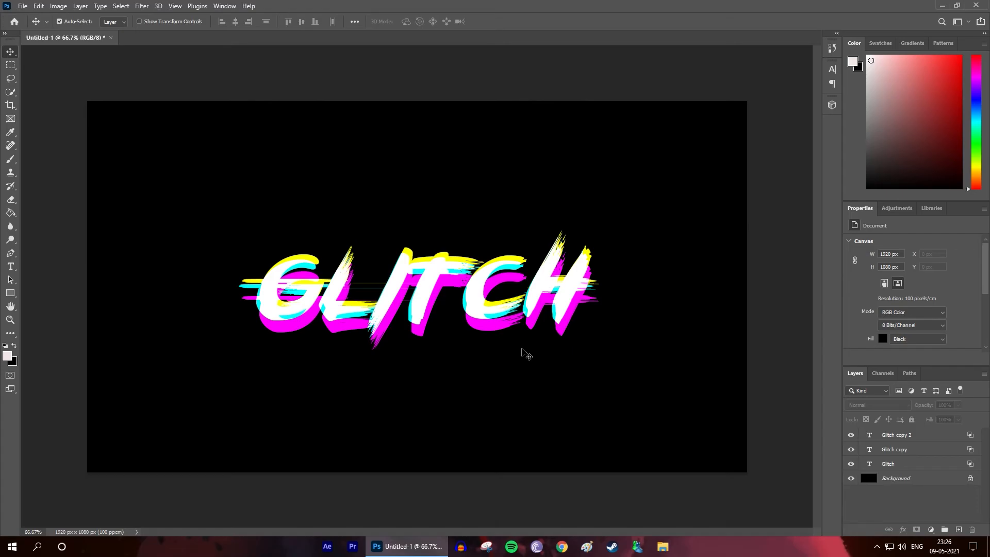